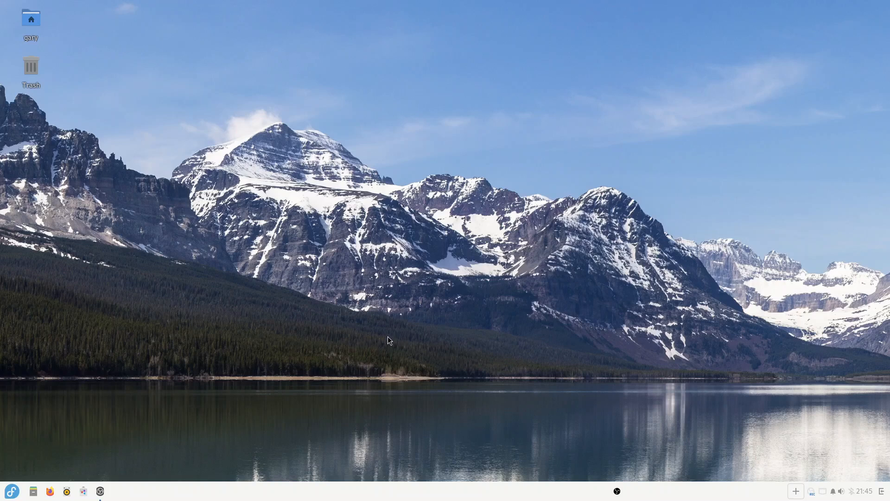
mouse_move(442, 243)
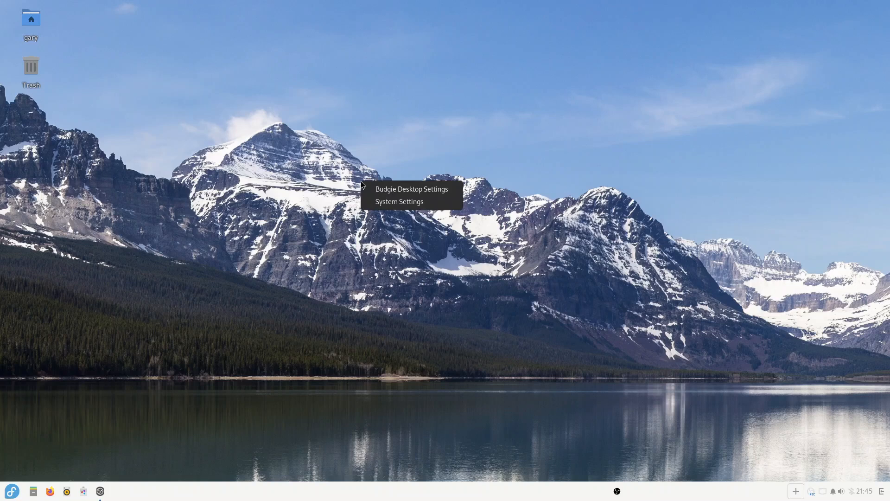
Open Budgie Desktop Settings from the desktop and inspect the empty Widgets theme list
left_click(411, 189)
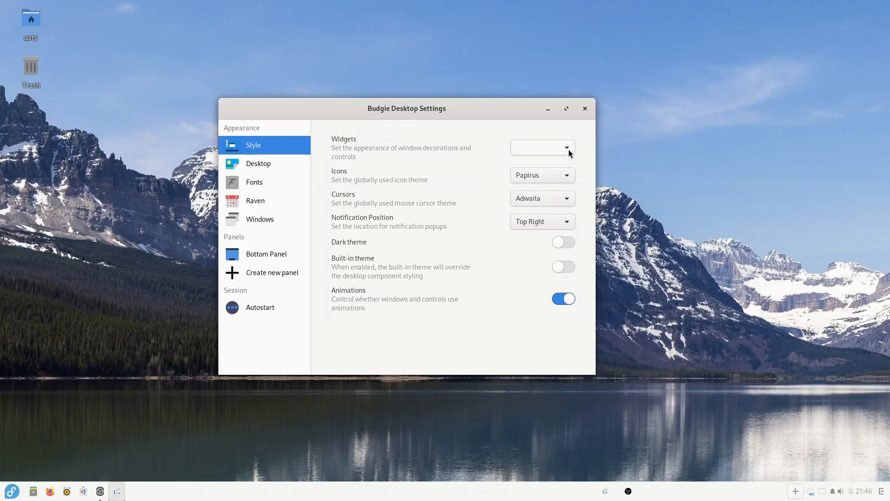
left_click(563, 147)
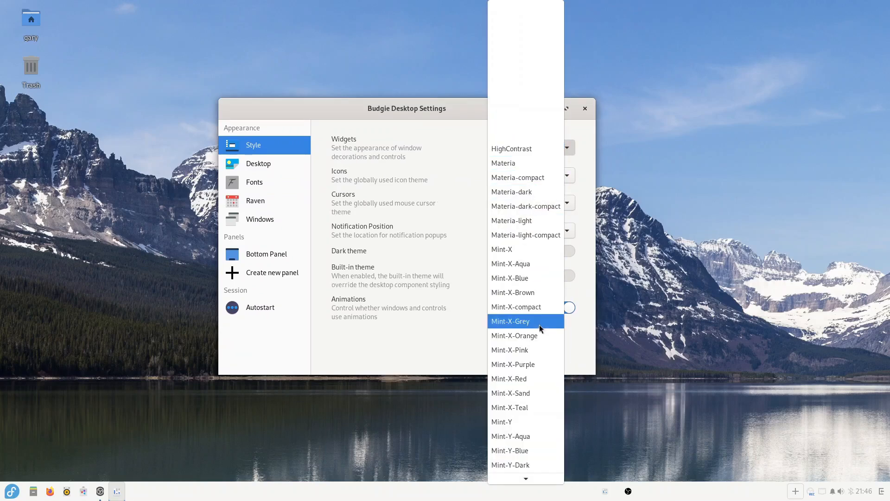
mouse_move(520, 163)
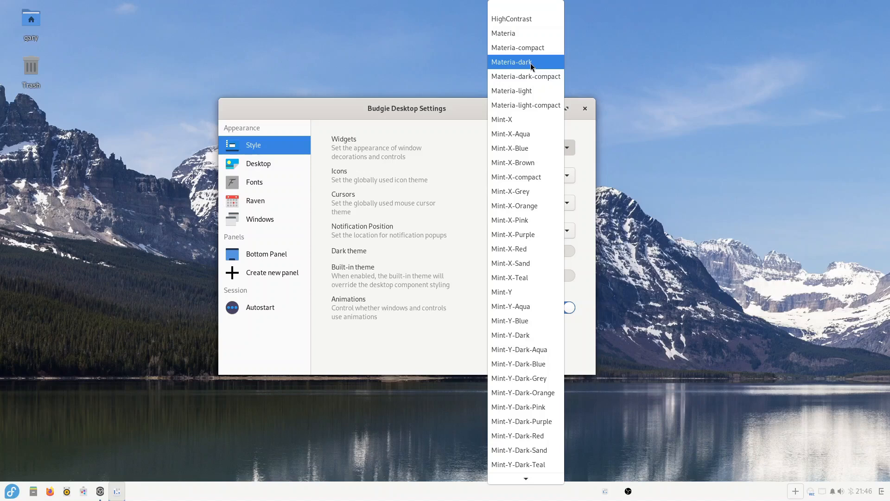
left_click(510, 62)
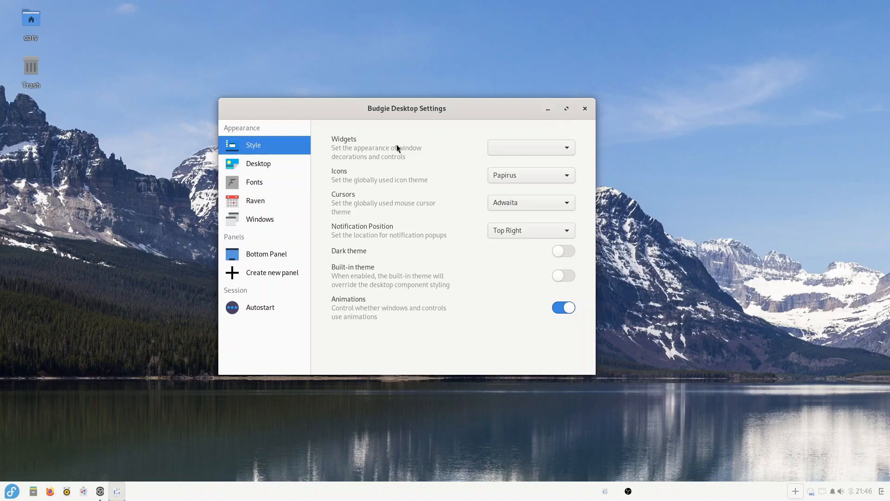
mouse_move(40, 419)
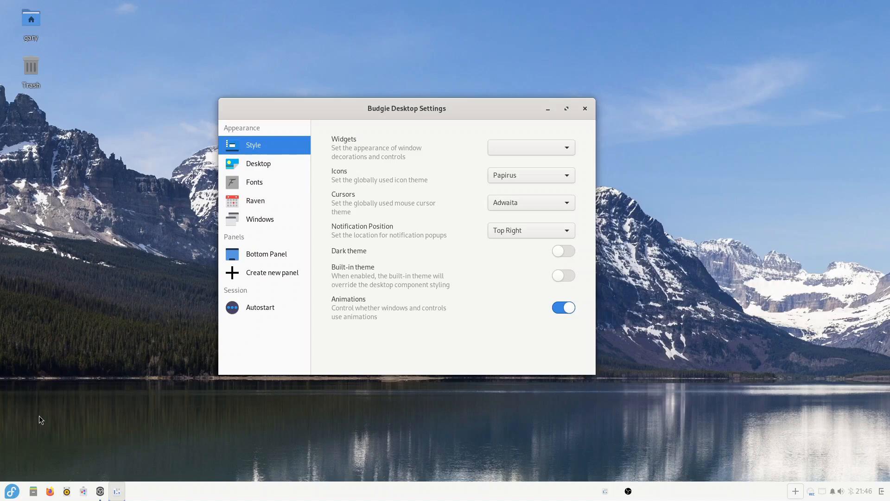
mouse_move(84, 436)
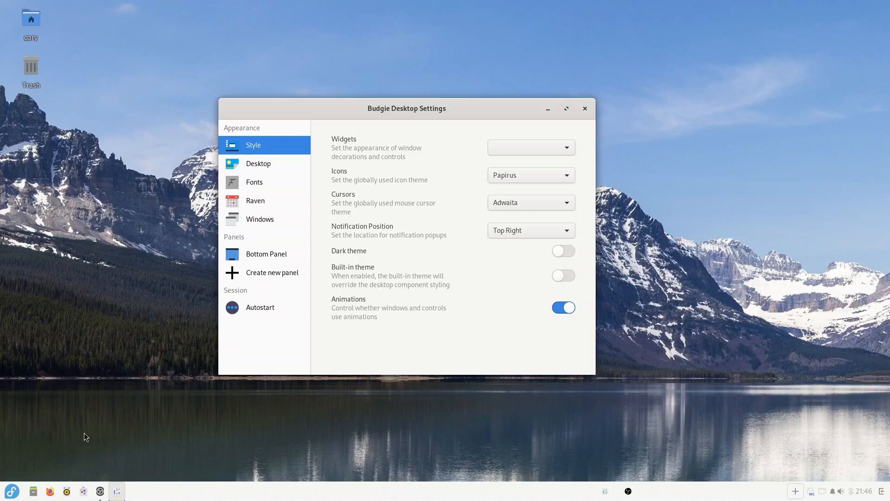
mouse_move(133, 437)
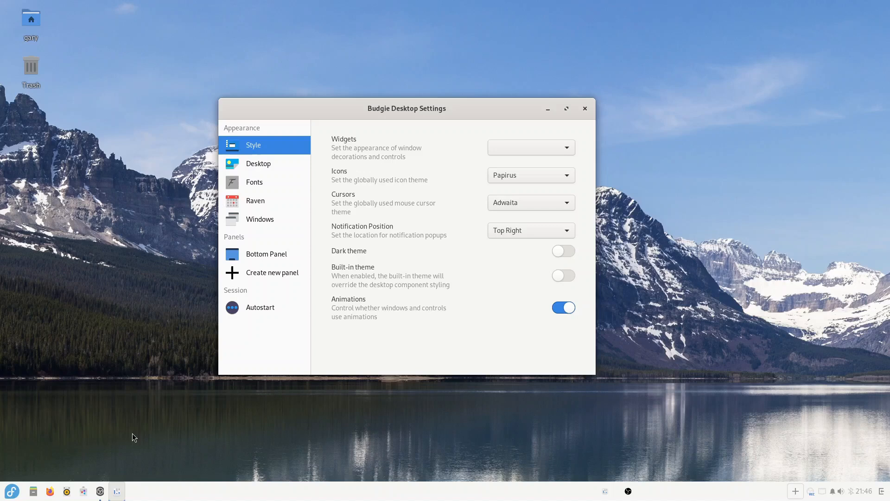
mouse_move(497, 328)
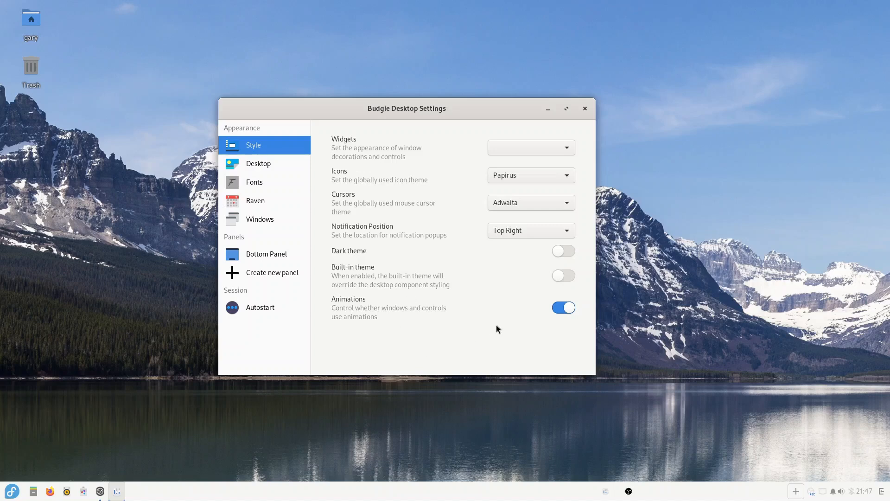
mouse_move(403, 279)
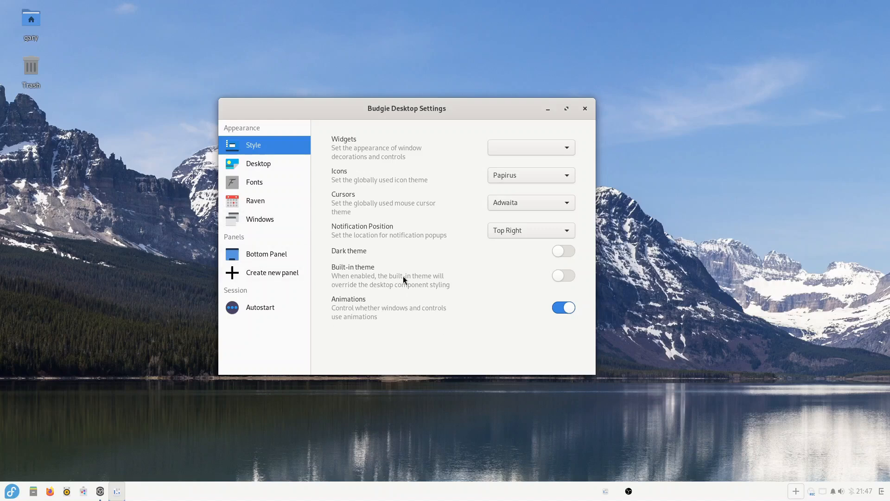
mouse_move(423, 236)
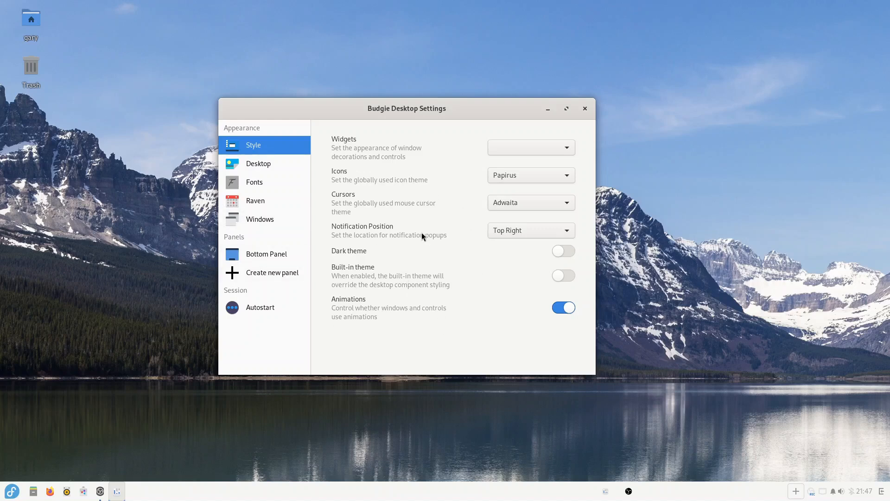
mouse_move(11, 492)
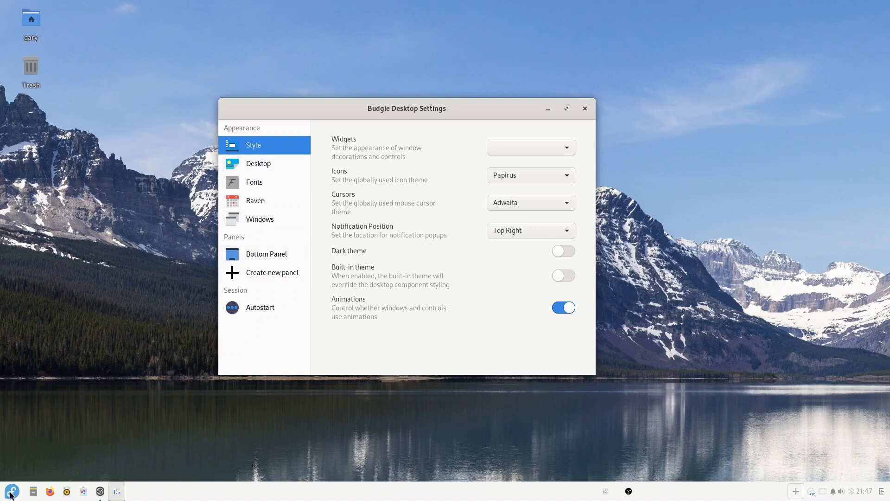
Launch Tweaks via the menu search 'tweak' and list the Legacy Applications themes under Appearance
left_click(11, 491)
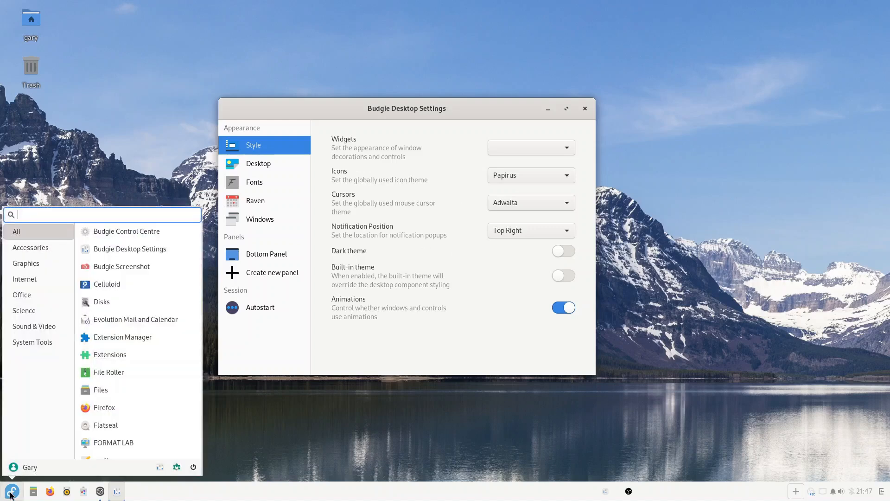
type("tweak")
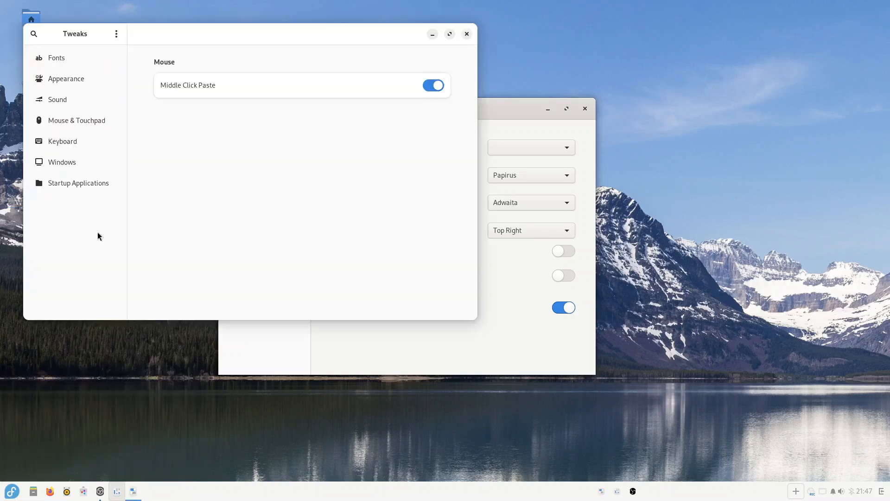
left_click(65, 78)
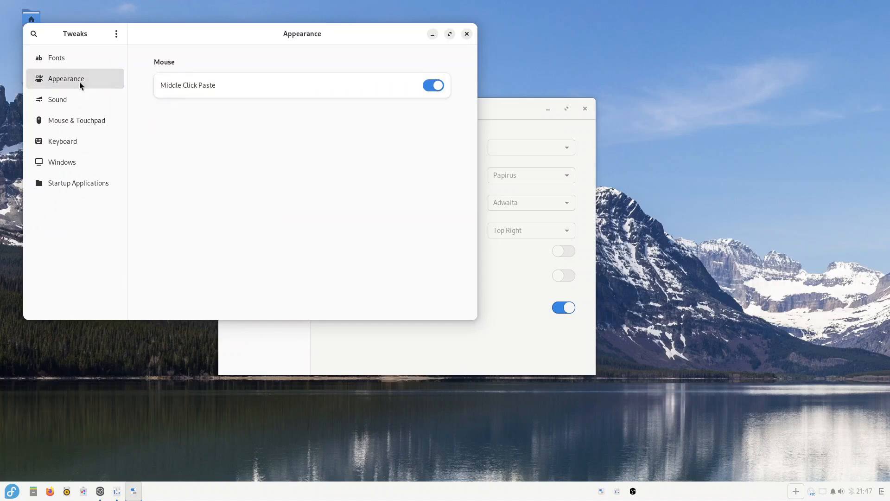
left_click(437, 138)
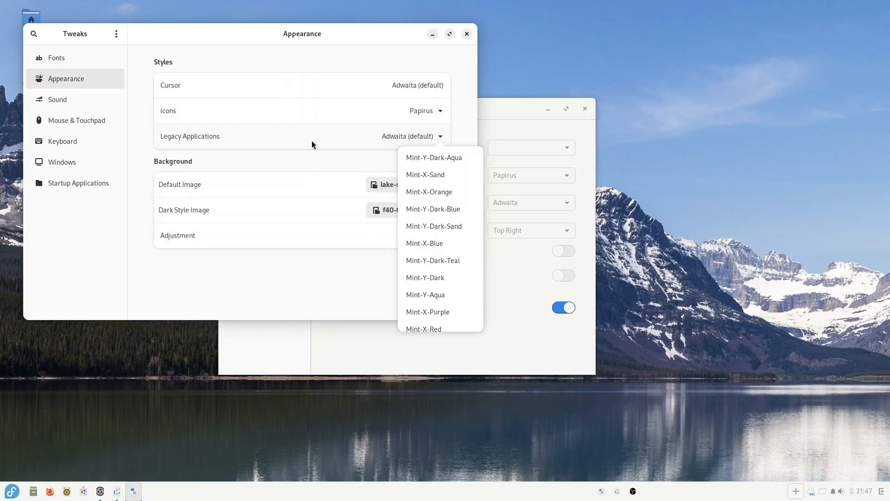
mouse_move(512, 132)
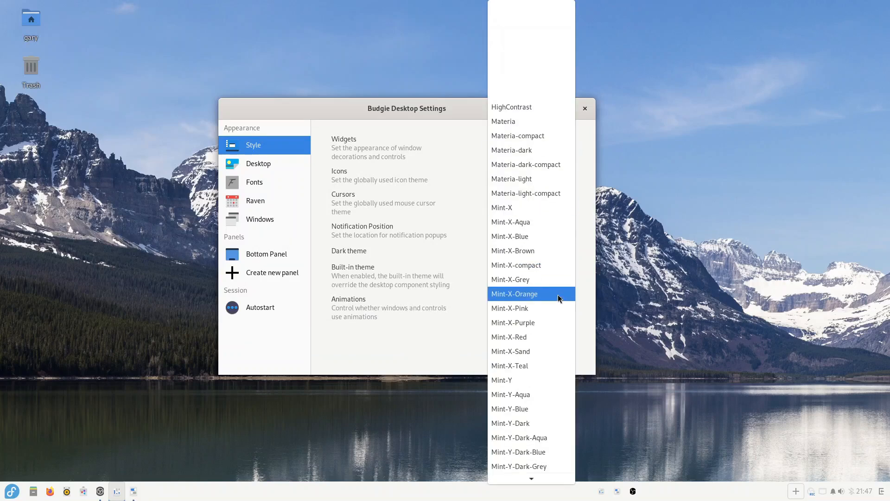
Choose Mint-X as the Budgie widget theme from the Widgets list
scroll("down", 3)
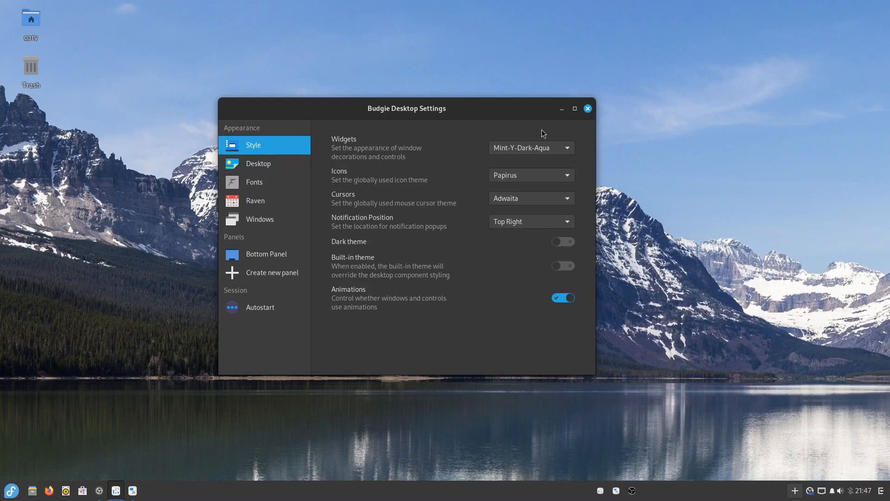
left_click(531, 147)
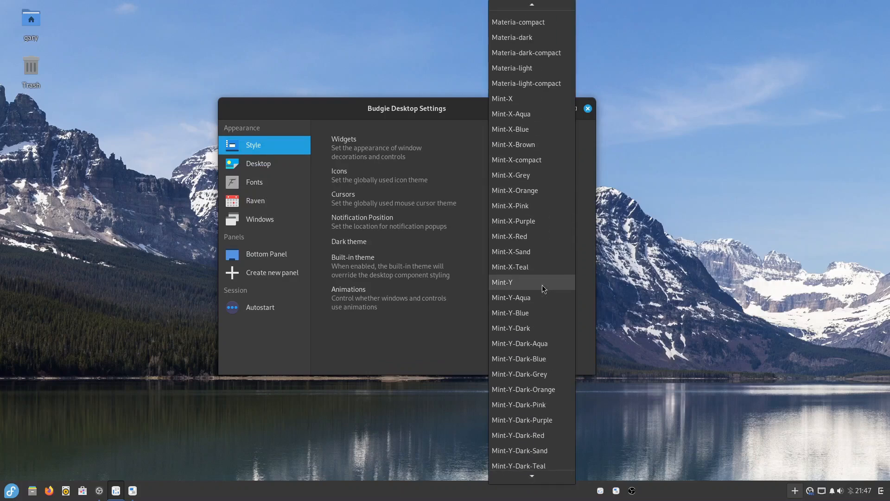
left_click(501, 98)
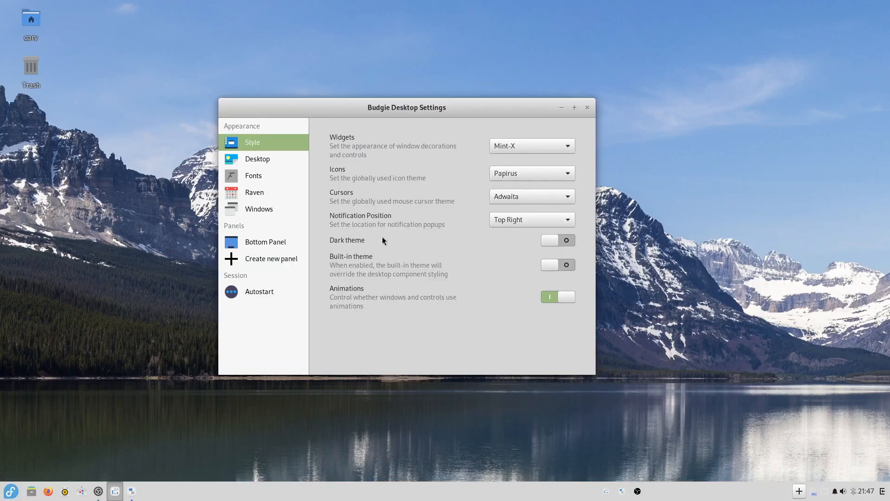
mouse_move(585, 131)
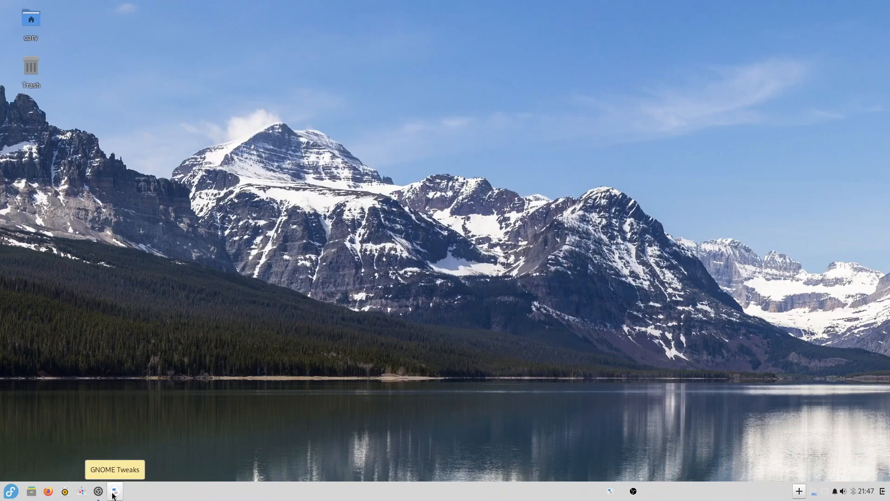
Set Legacy Applications back to Adwaita (default) in Tweaks and close the window
left_click(114, 492)
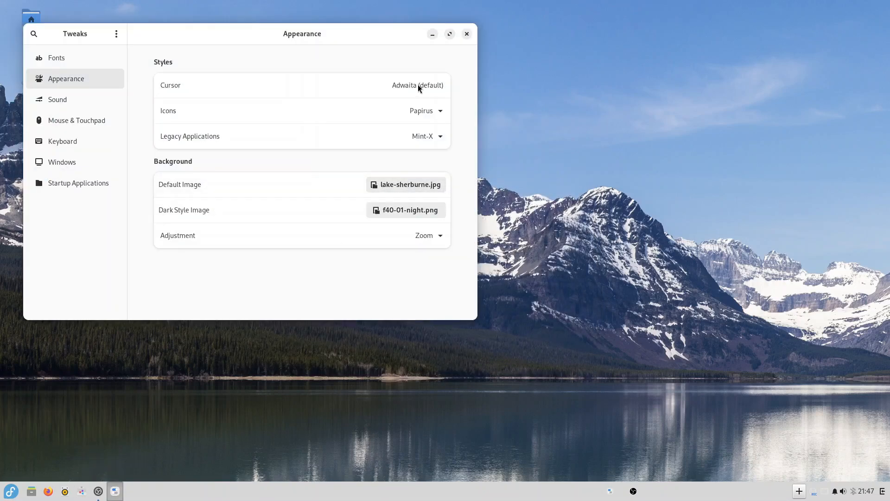
left_click(426, 136)
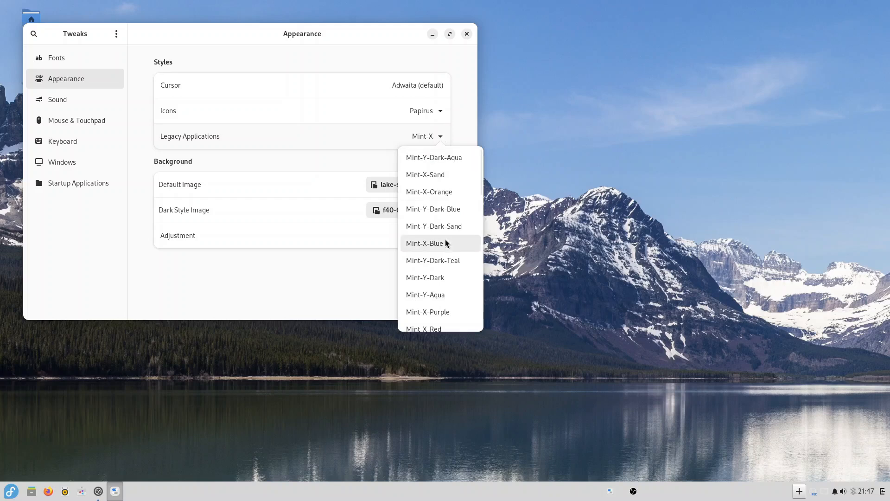
scroll("down", 3)
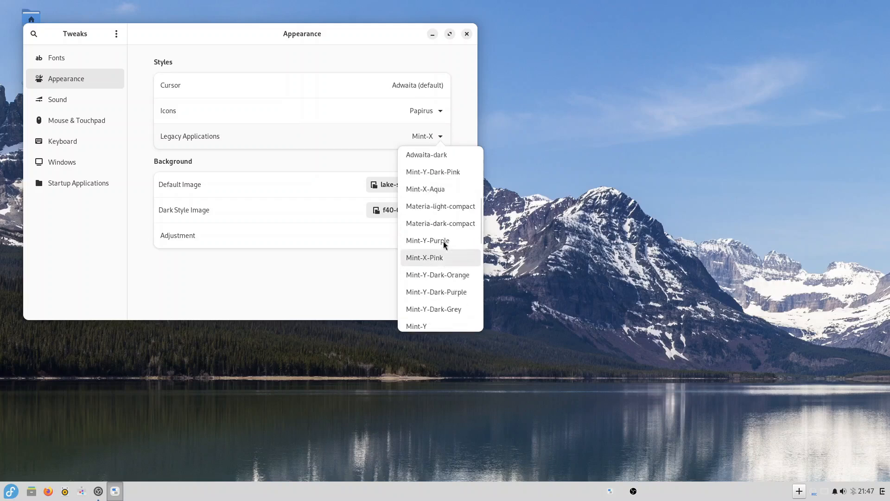
scroll("down", 3)
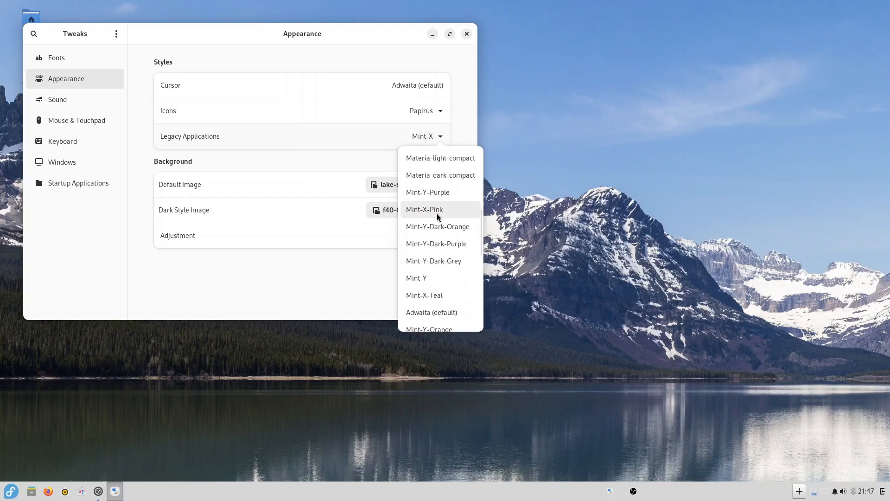
scroll("down", 3)
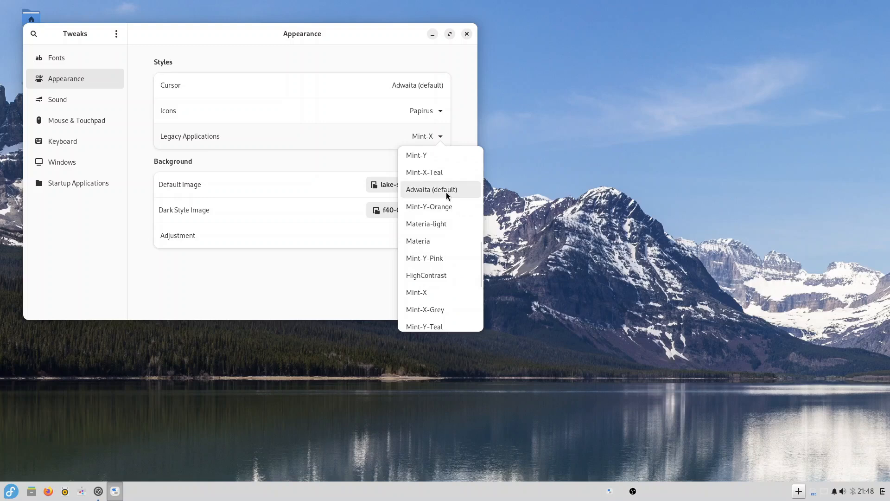
left_click(432, 190)
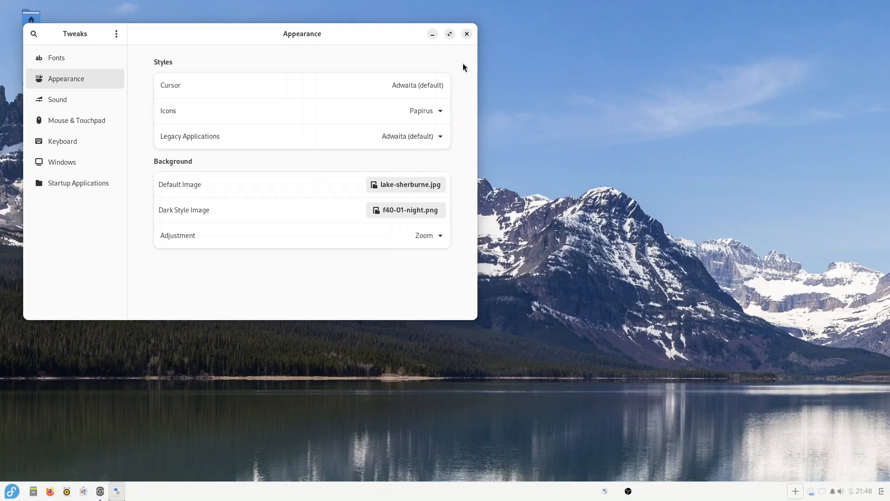
mouse_move(455, 87)
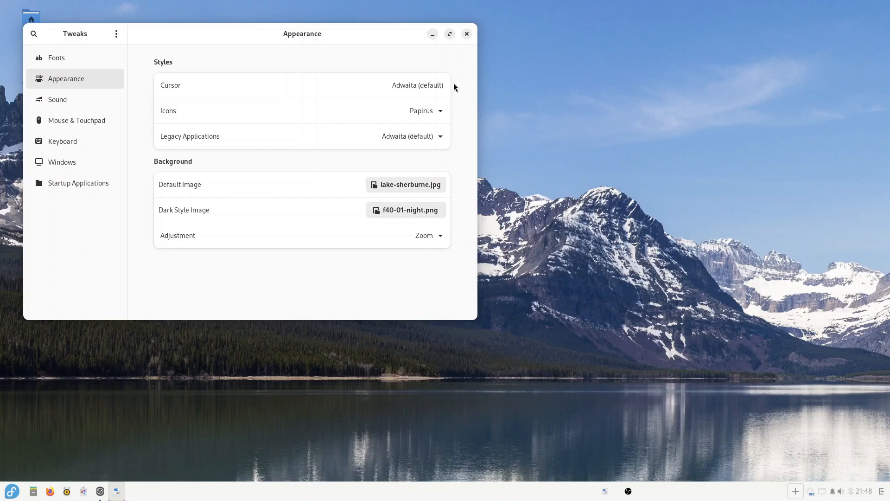
mouse_move(468, 55)
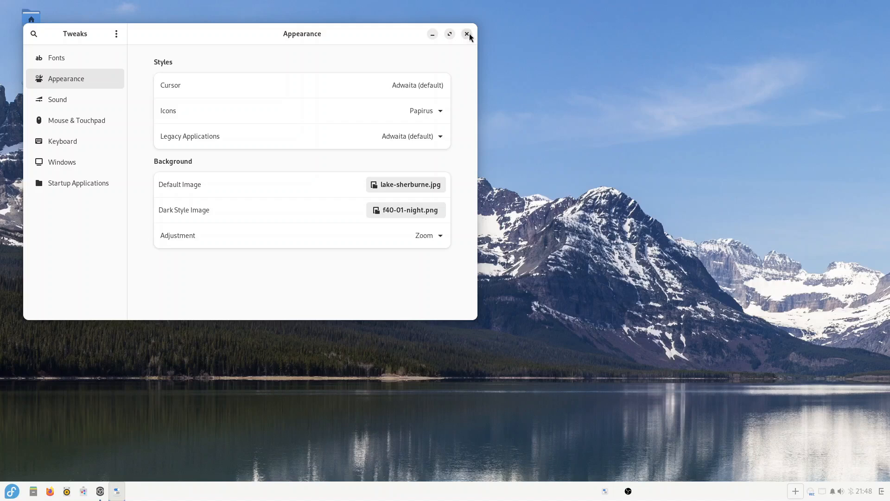
left_click(466, 34)
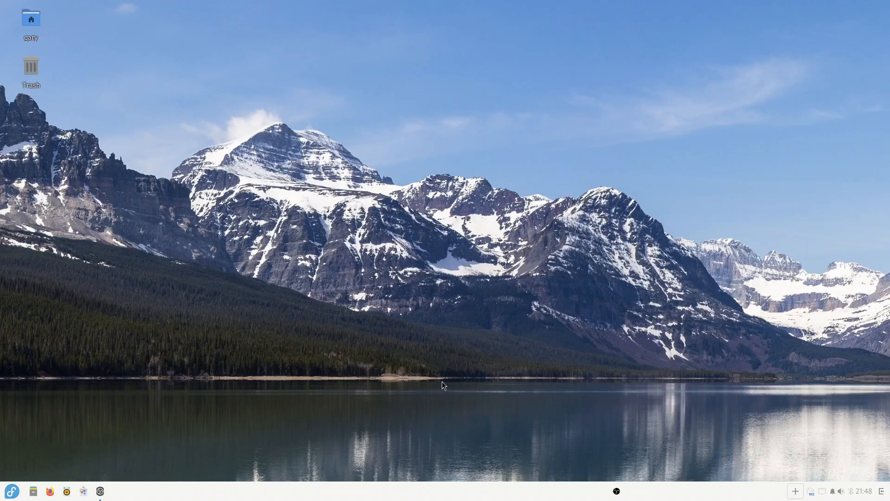
mouse_move(328, 261)
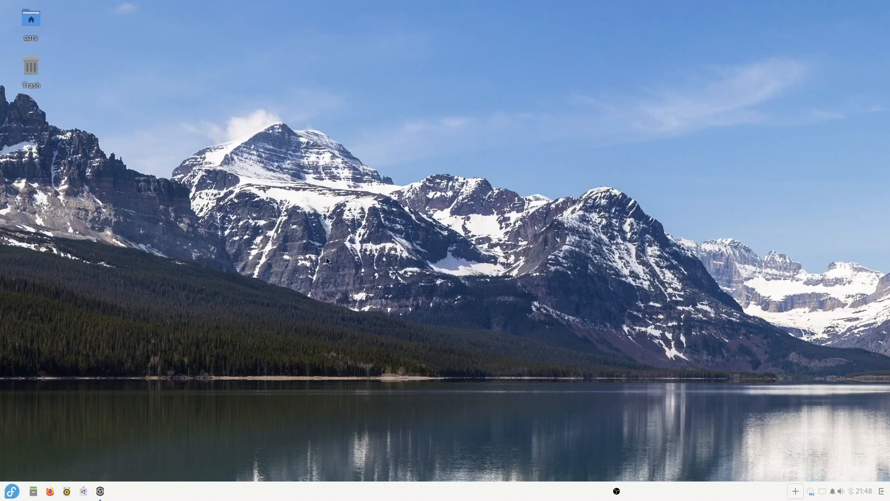
Launch Terminal and enter 'rpm-ostree search theme | more'
left_click(11, 491)
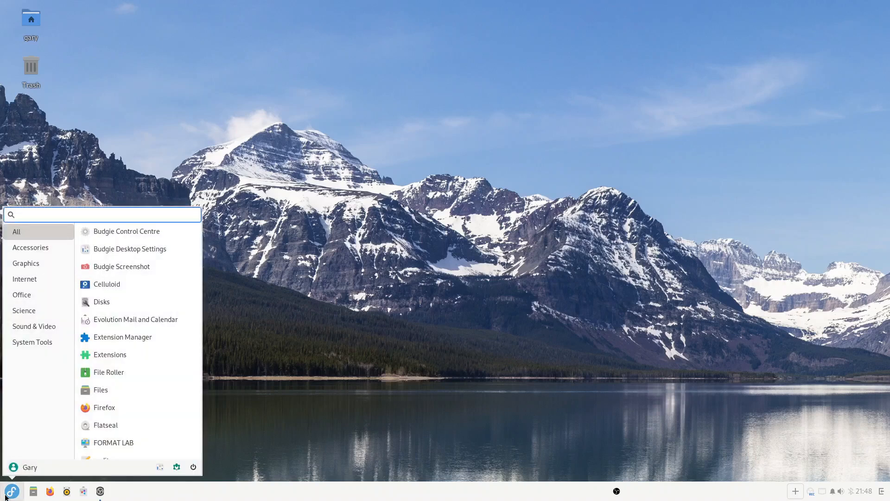
left_click(11, 491)
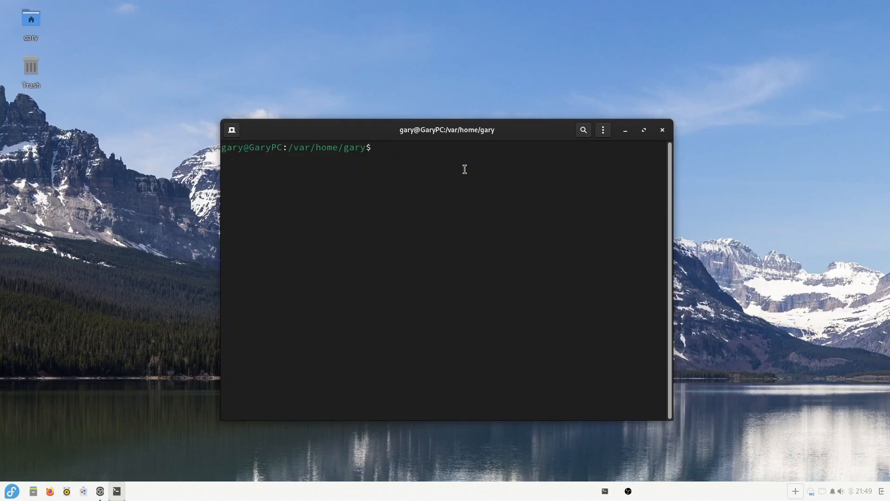
type("rpm-ostree search theme | more")
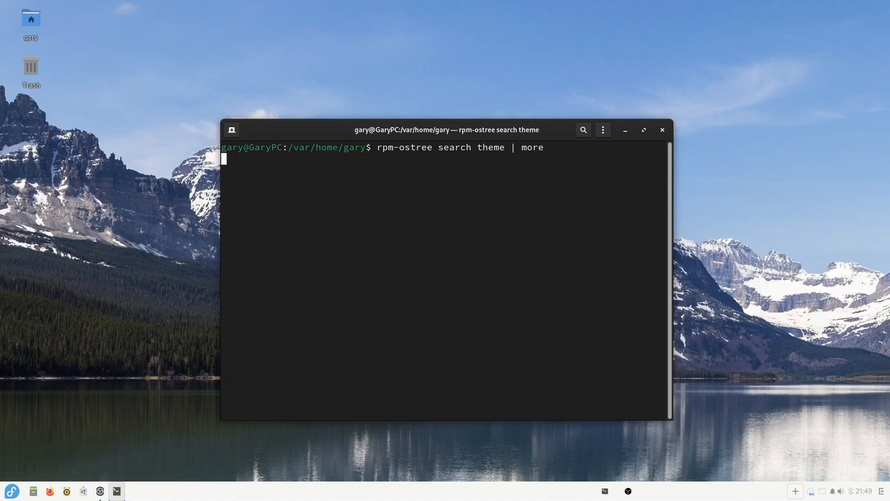
Run the search and page through results until the breeze-gtk packages appear
key("Return")
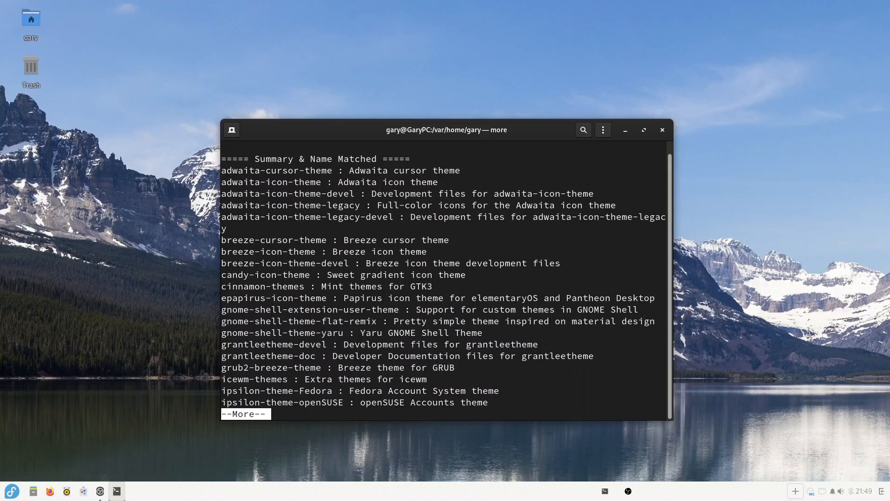
key("space")
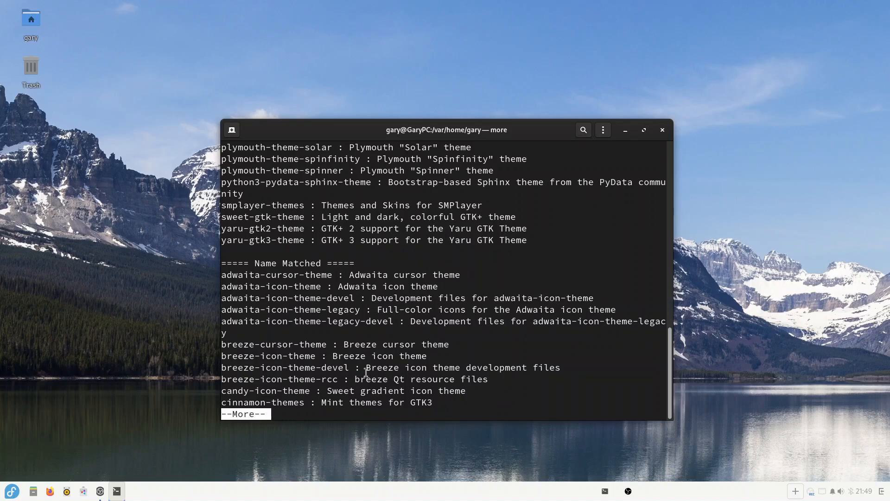
key("space")
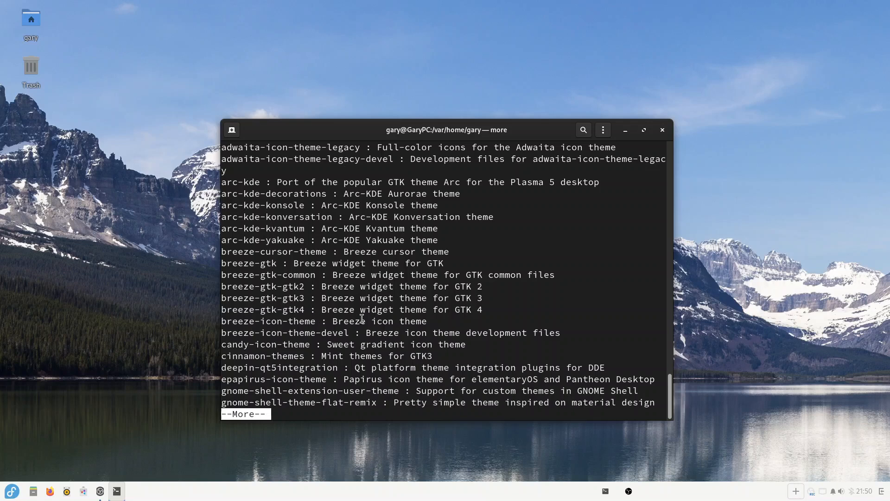
Run 'rpm-ostree install mint-themes-gtk3' to layer the theme packages for the next boot
type("rpm-ostree install mint-themes-gtk3")
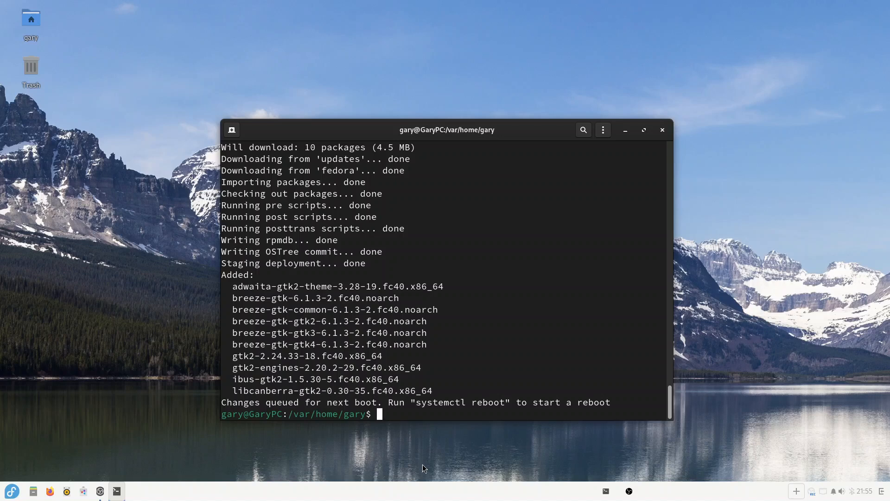
mouse_move(417, 412)
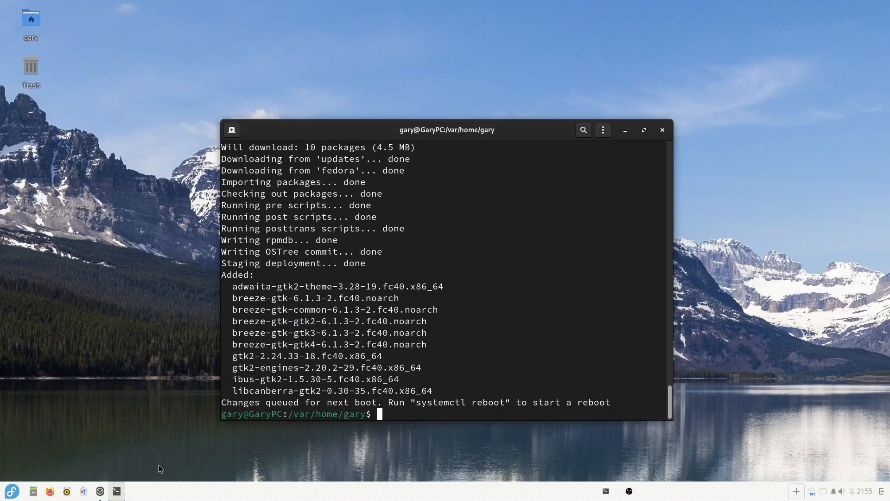
Close Terminal, review the Style settings in Budgie Desktop Settings, then close it
left_click(661, 130)
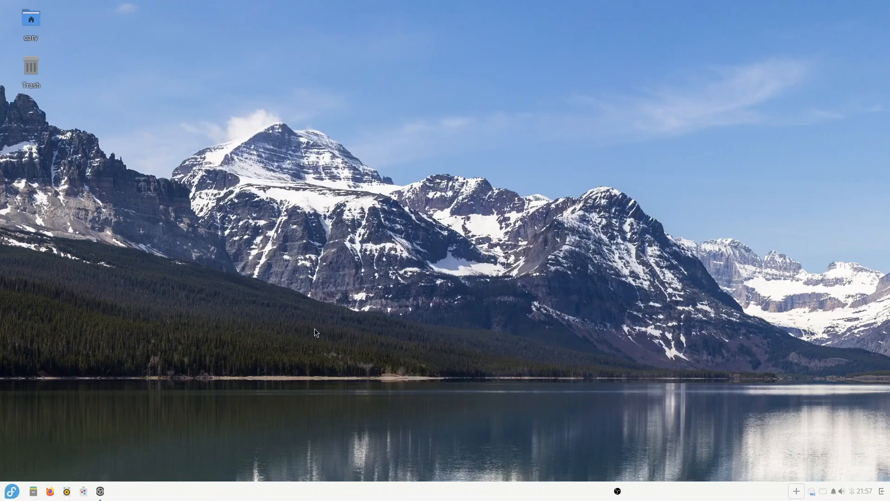
mouse_move(366, 183)
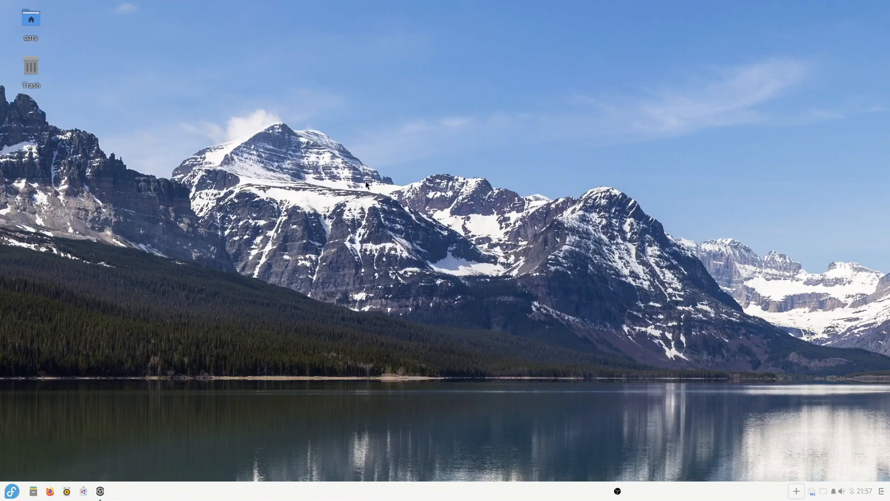
left_click(100, 491)
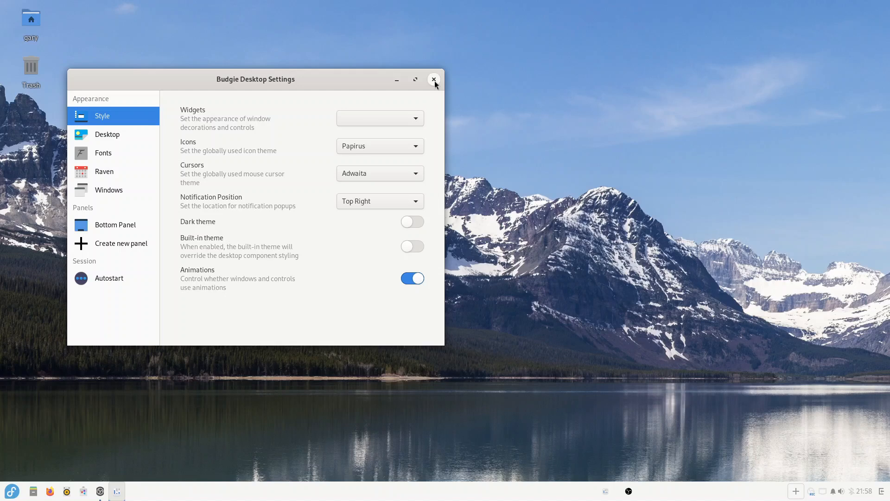
left_click(434, 79)
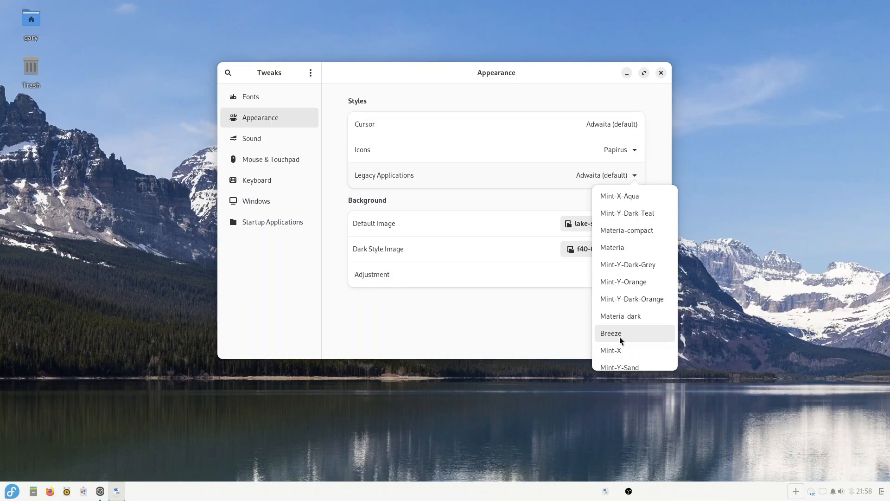
Select Breeze as the Legacy Applications theme and close Tweaks
left_click(611, 333)
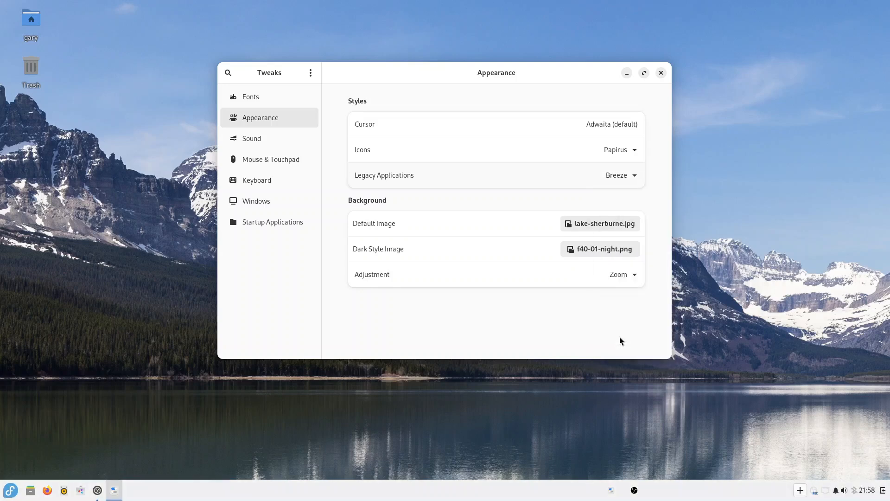
left_click(10, 489)
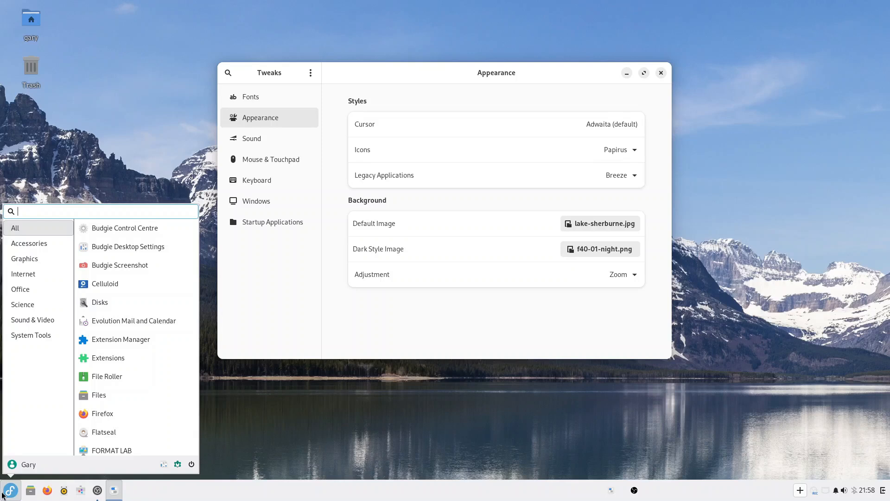
left_click(10, 490)
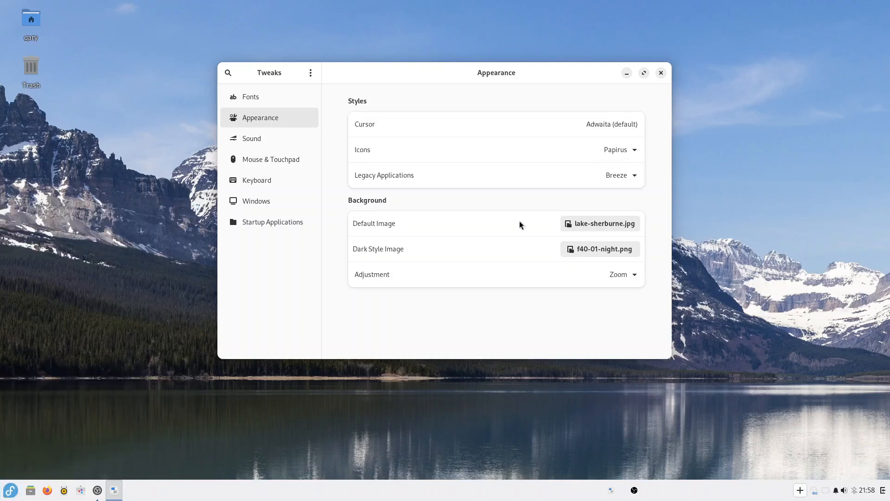
left_click(660, 72)
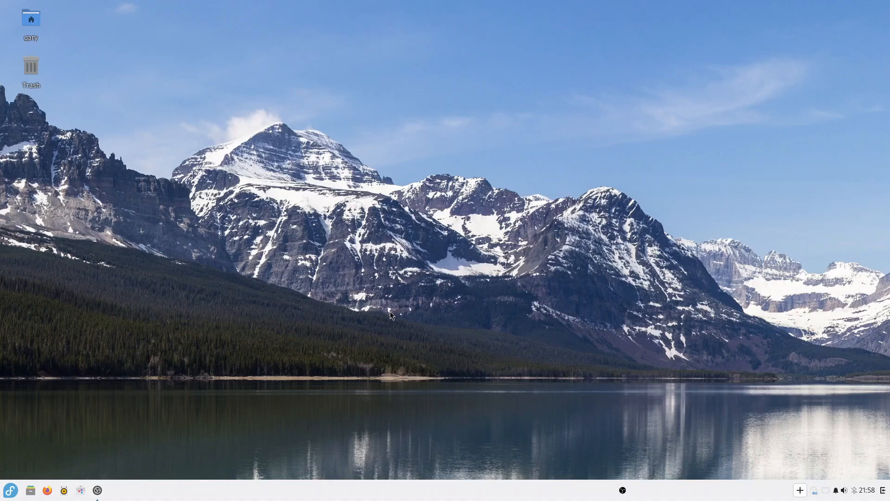
left_click(81, 490)
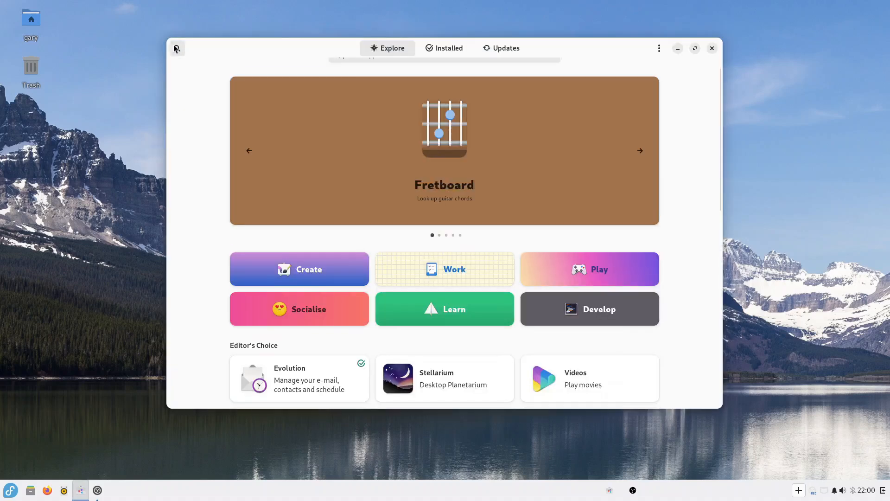
type("twea")
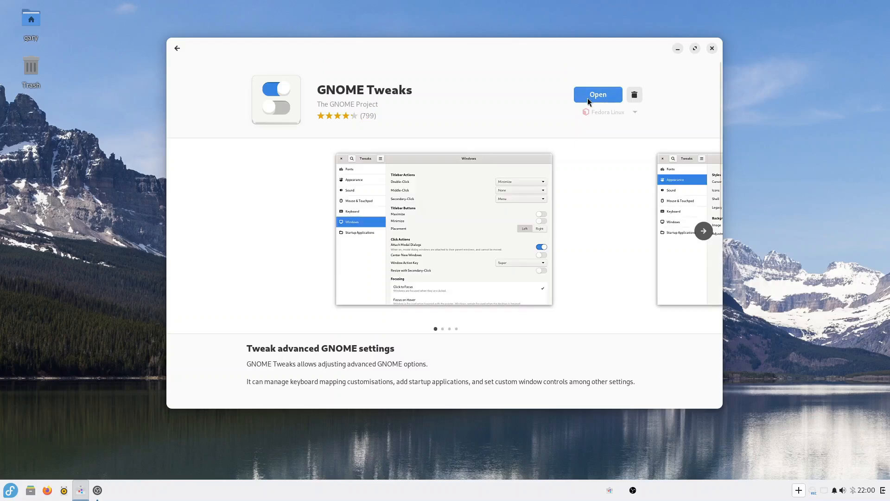
mouse_move(603, 101)
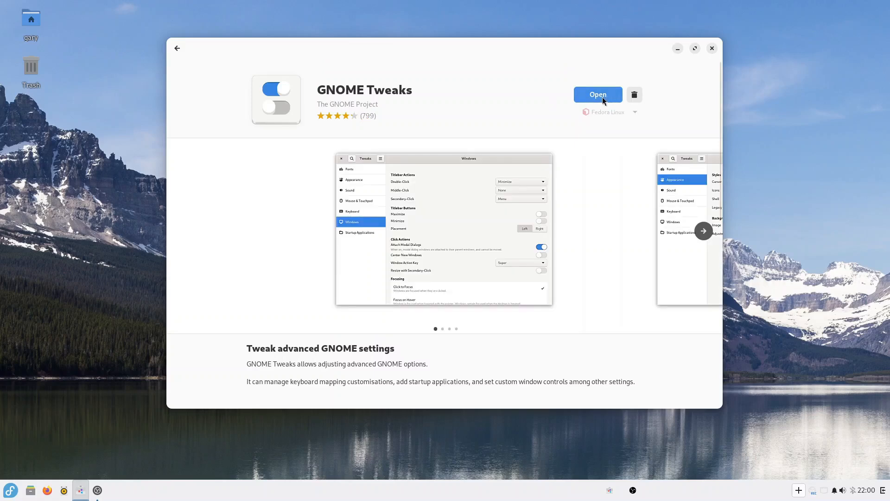
mouse_move(15, 478)
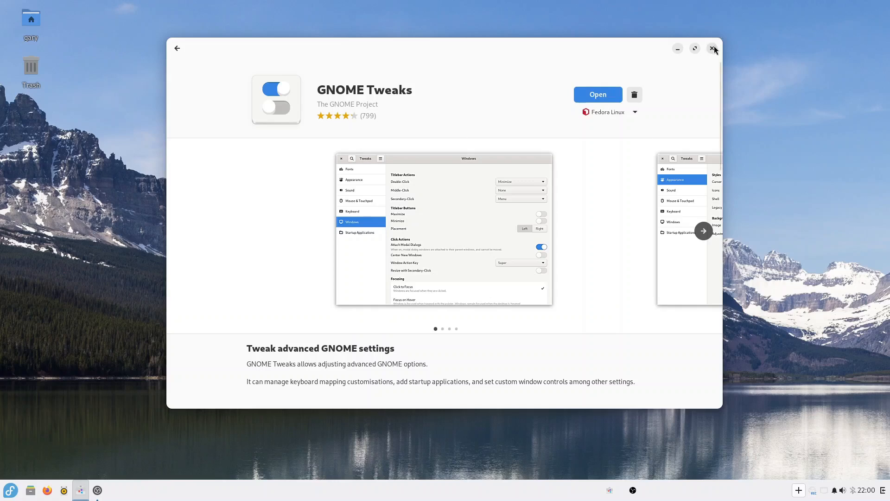
left_click(713, 48)
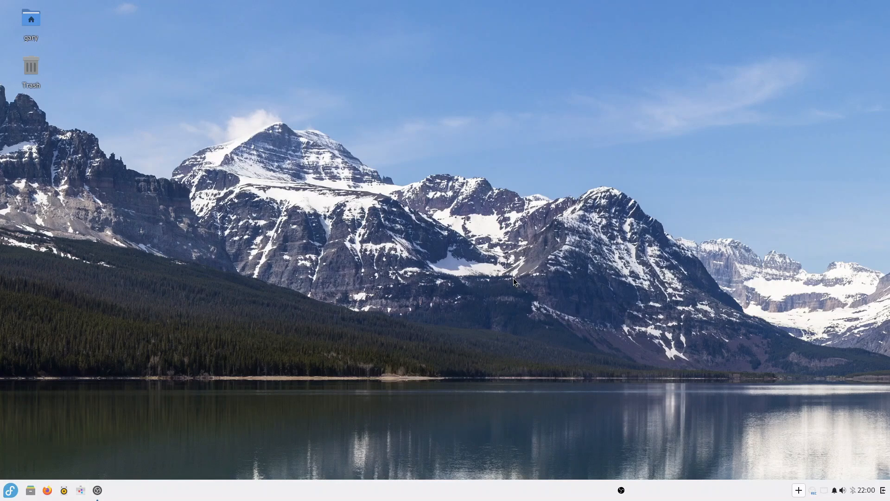
mouse_move(512, 283)
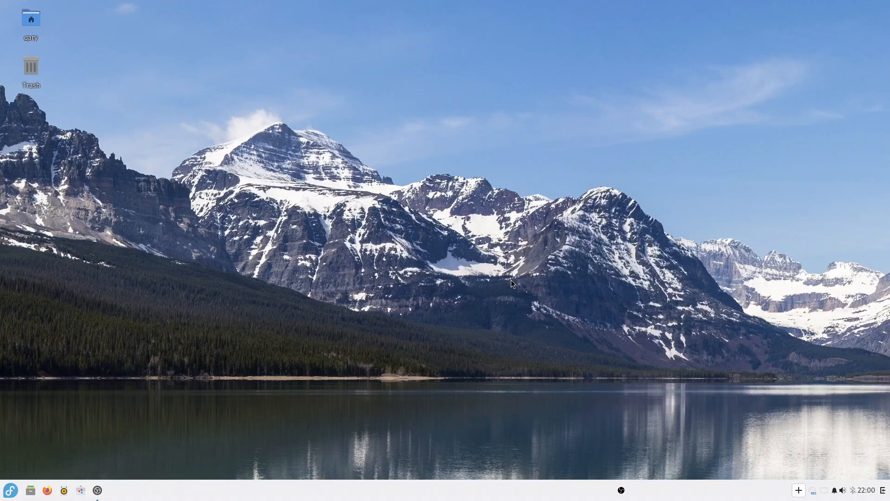
mouse_move(481, 313)
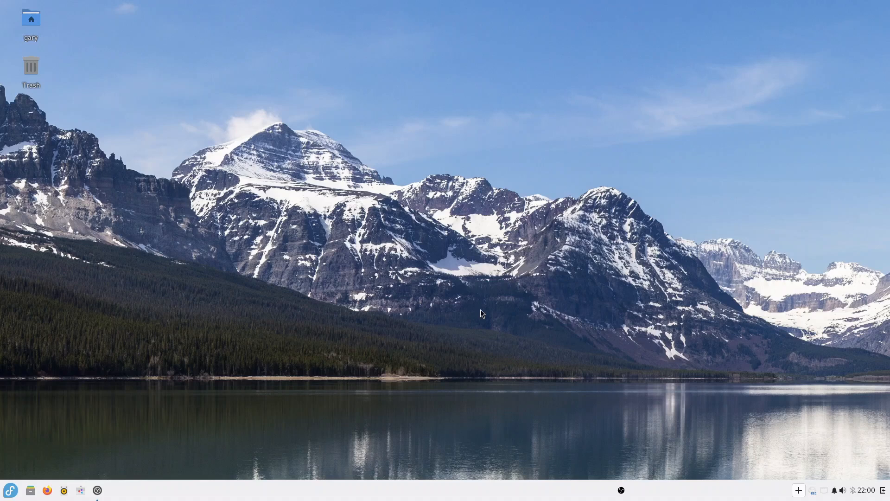